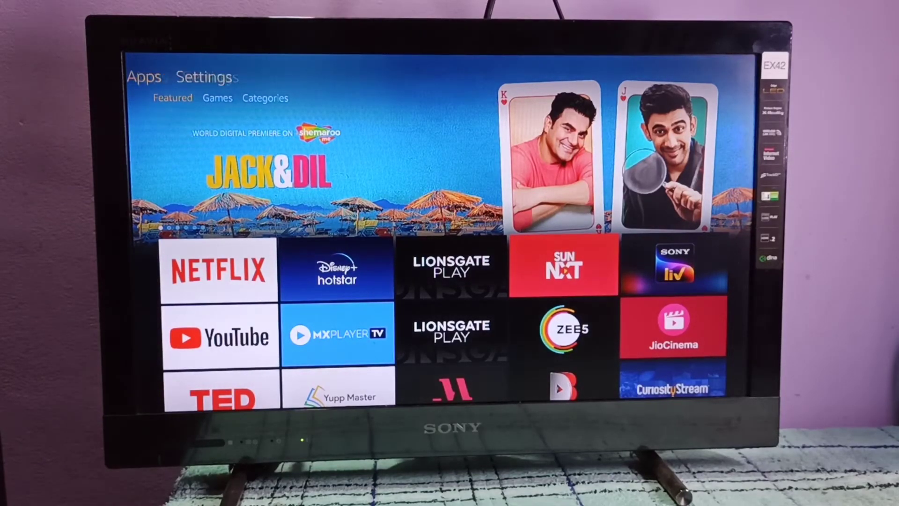
Go into Display & Sound from the Fire TV Settings home screen
left_click(205, 76)
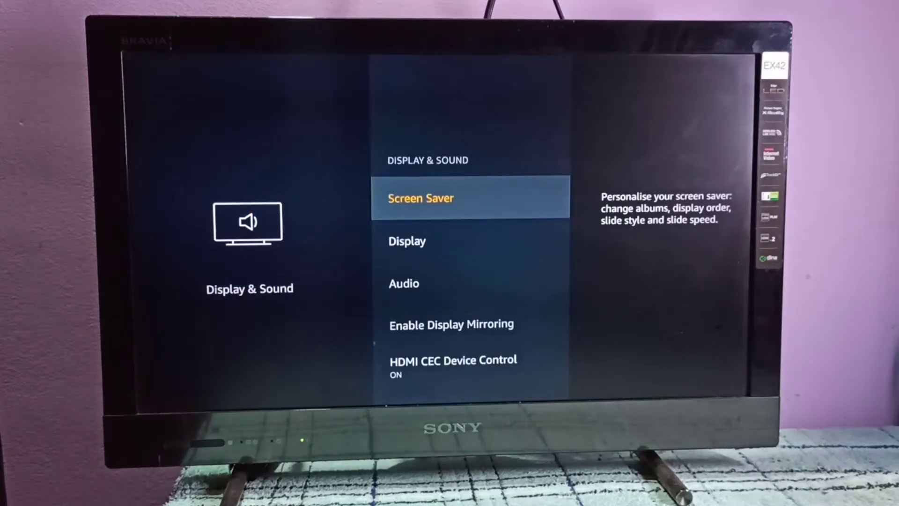
Enter Audio and bring up the Surround Sound options, currently Best Available
scroll("down", 3)
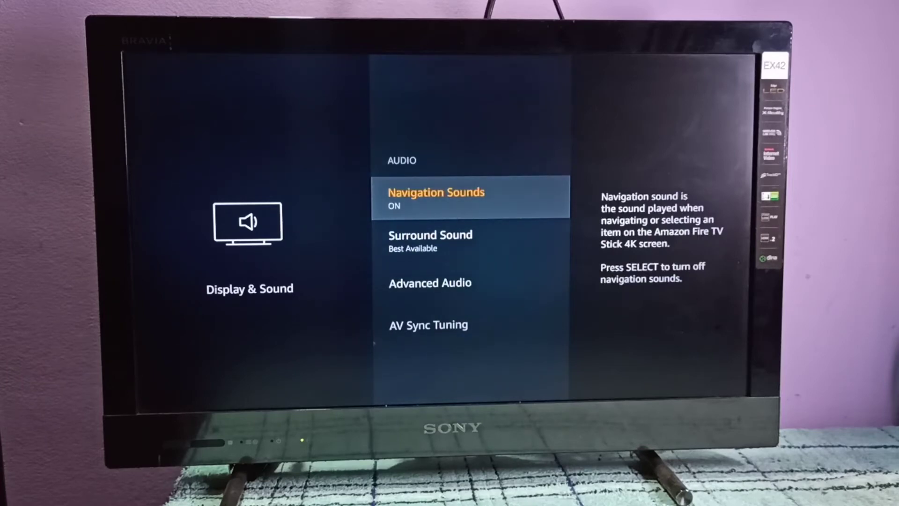
key("Down")
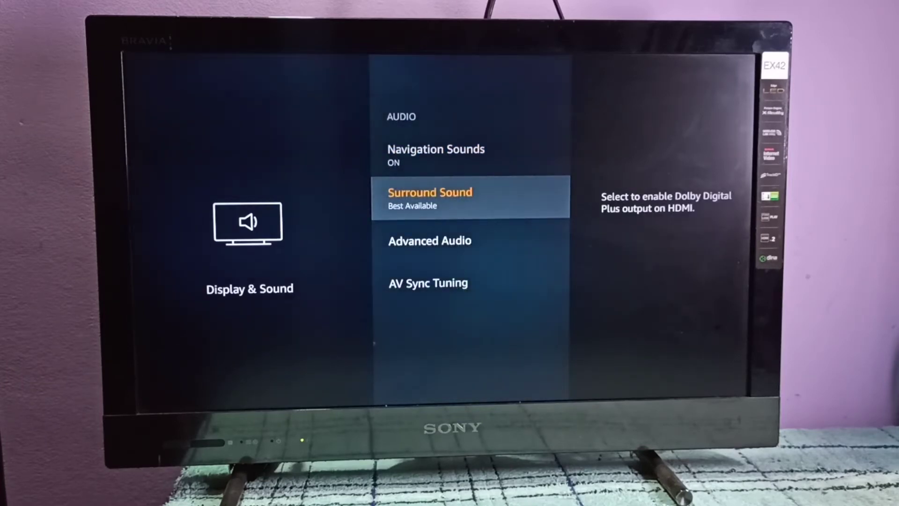
left_click(470, 197)
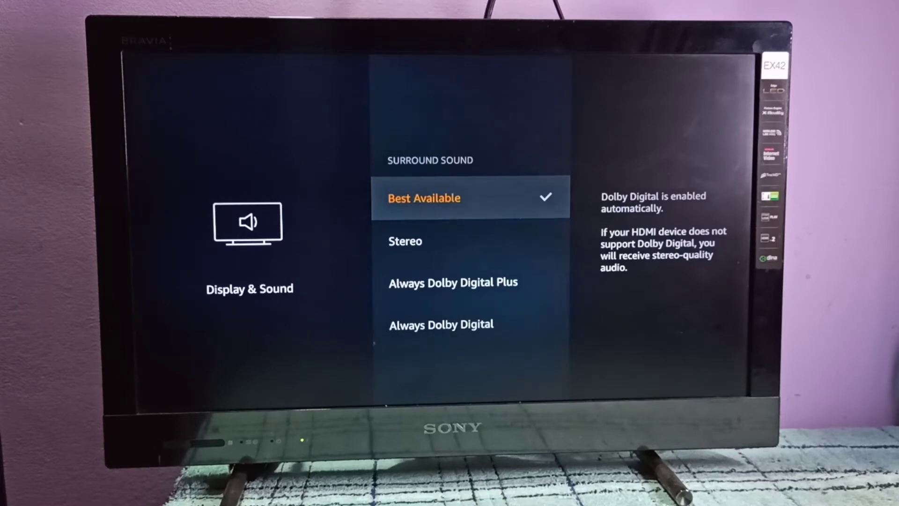
Choose Always Dolby Digital Plus, triggering its unsupported-device warning
scroll("down", 3)
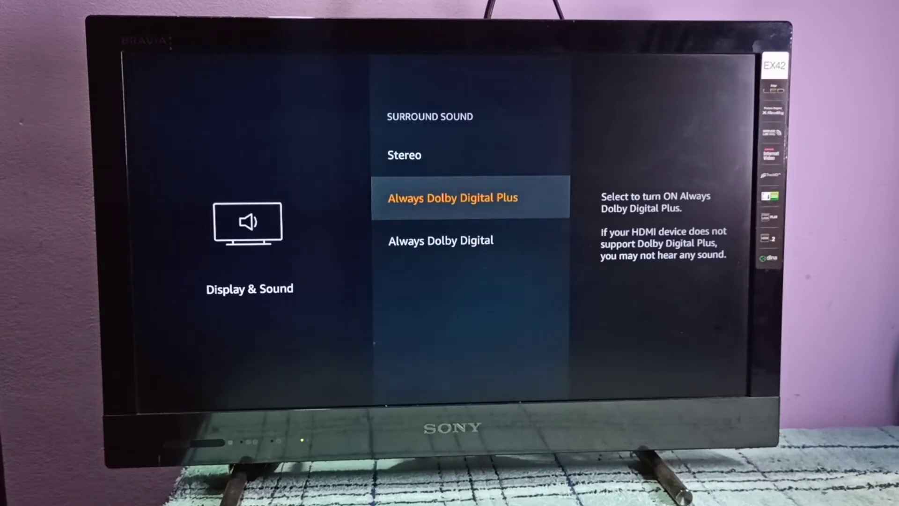
left_click(451, 197)
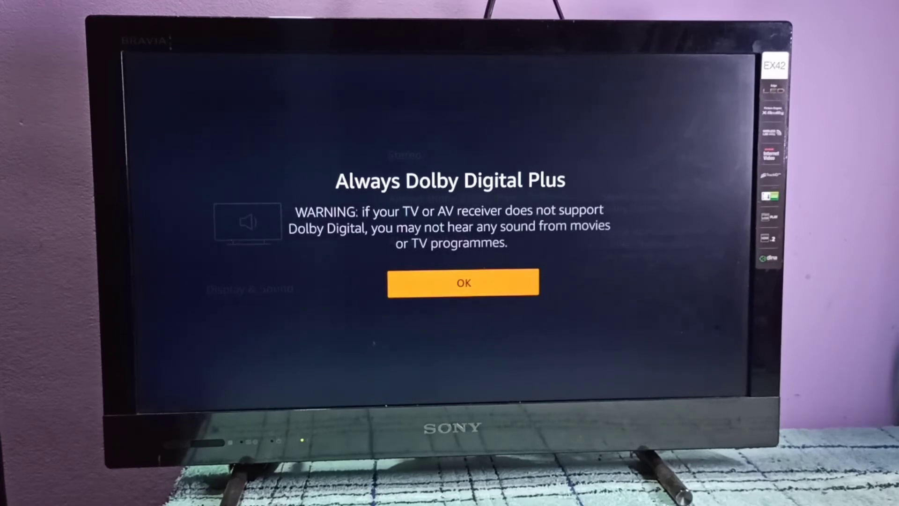
Confirm the warning so Surround Sound reads Always Dolby Digital Plus
left_click(463, 283)
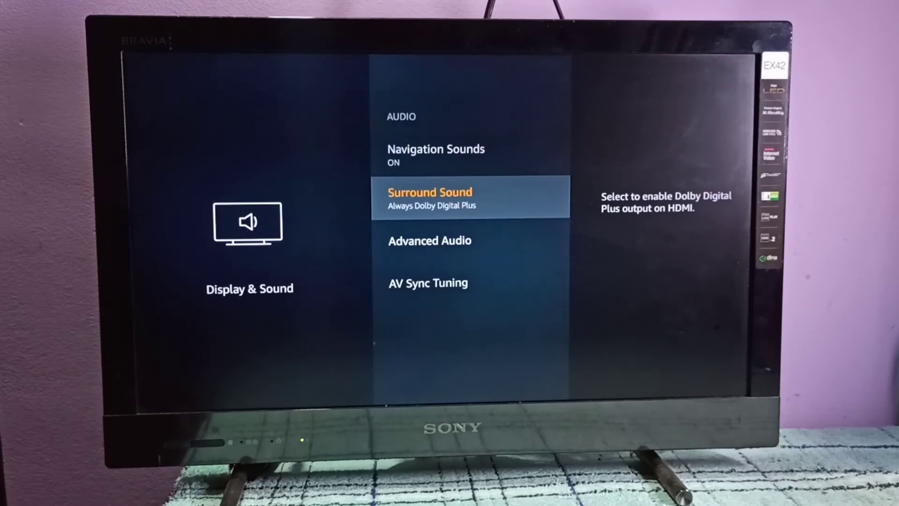
Reopen Surround Sound to verify Always Dolby Digital Plus is checked
key("Up")
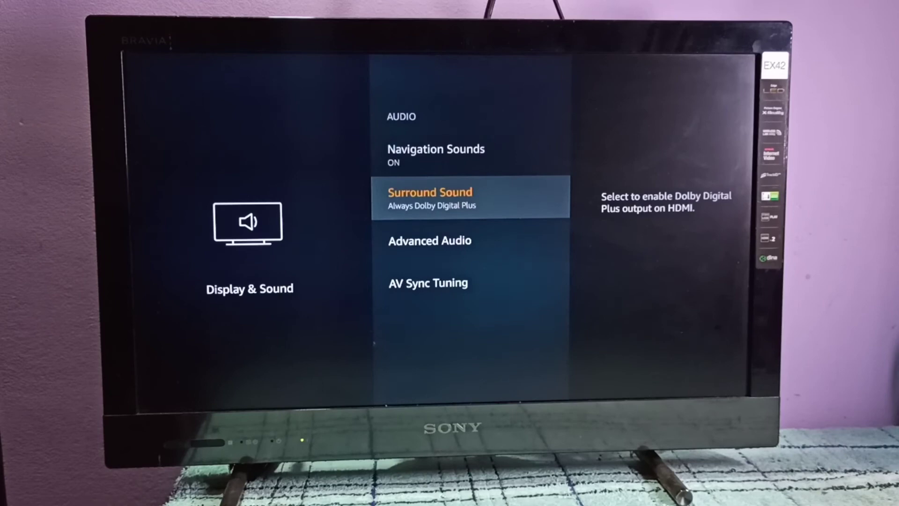
left_click(430, 191)
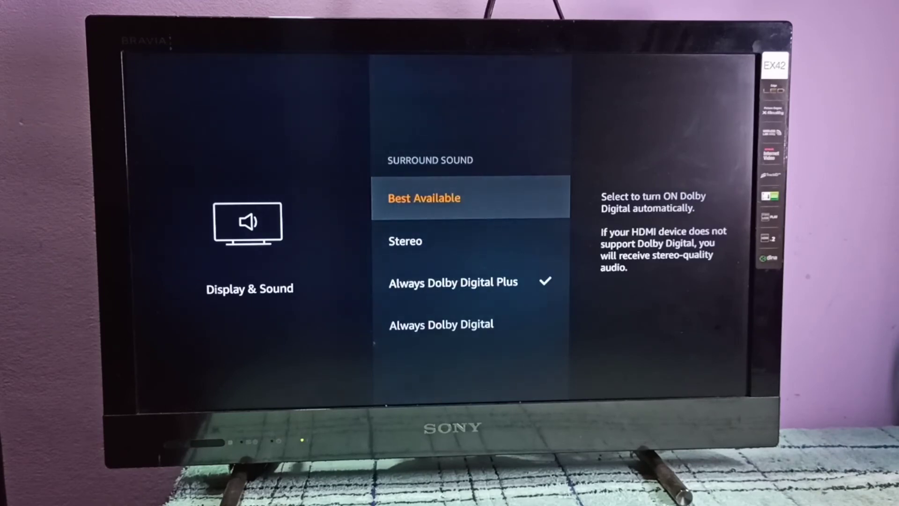